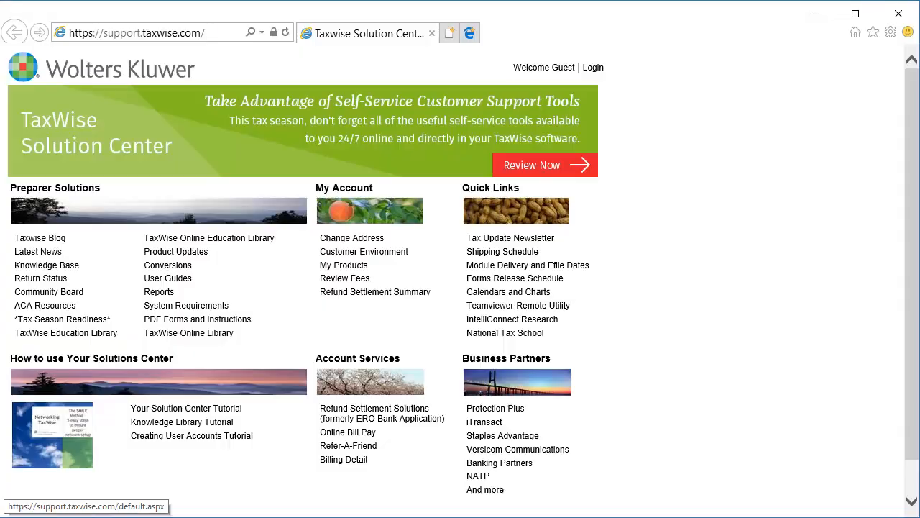
Step: Sign in to the client account as Admin, passing the 'I'm not a robot' check
click(138, 32)
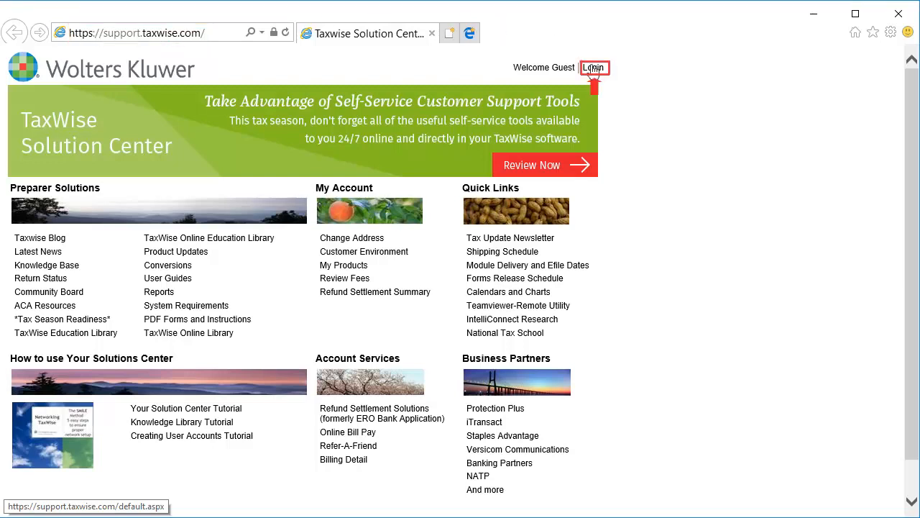
click(592, 67)
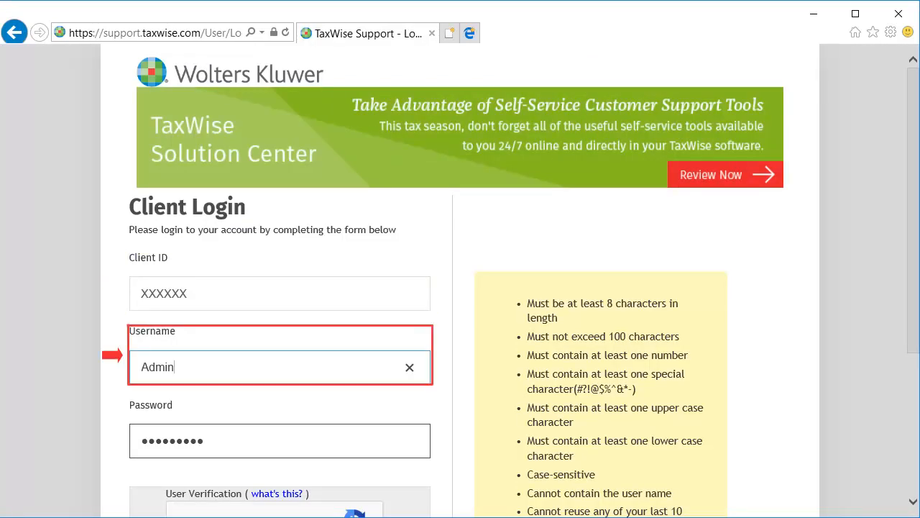
scroll(down, 3)
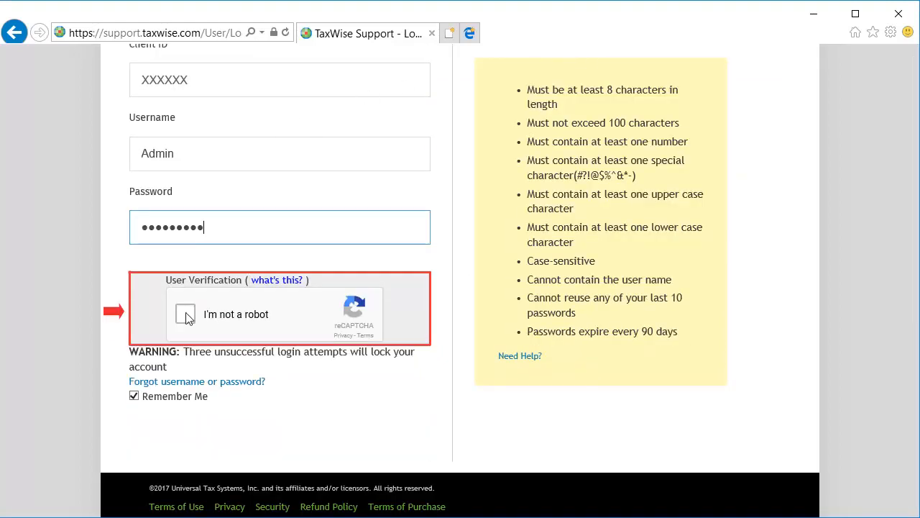
click(185, 314)
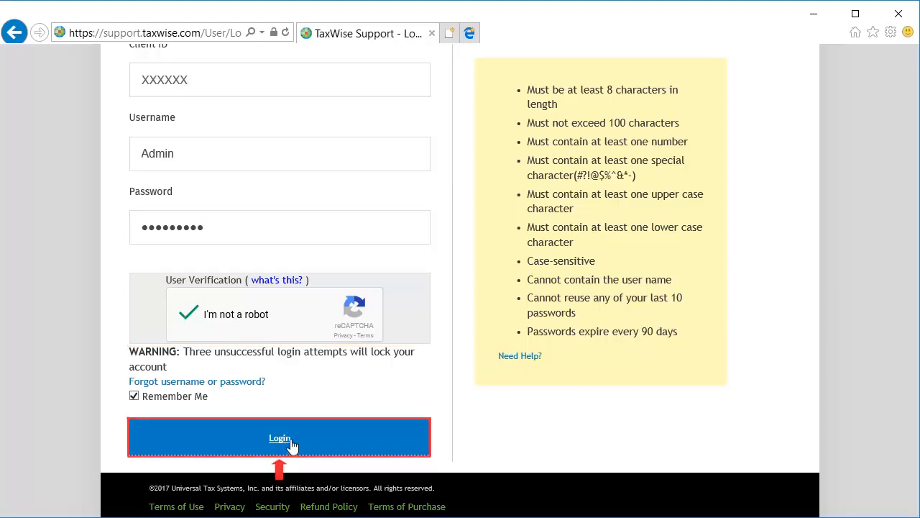
click(279, 438)
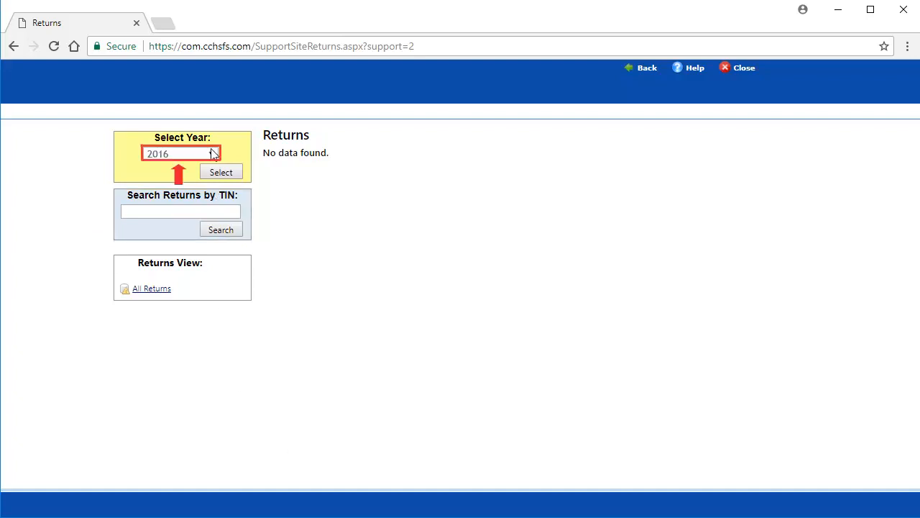
Step: Choose 2016 as the return year so the Returns page lists that year's single return
click(179, 152)
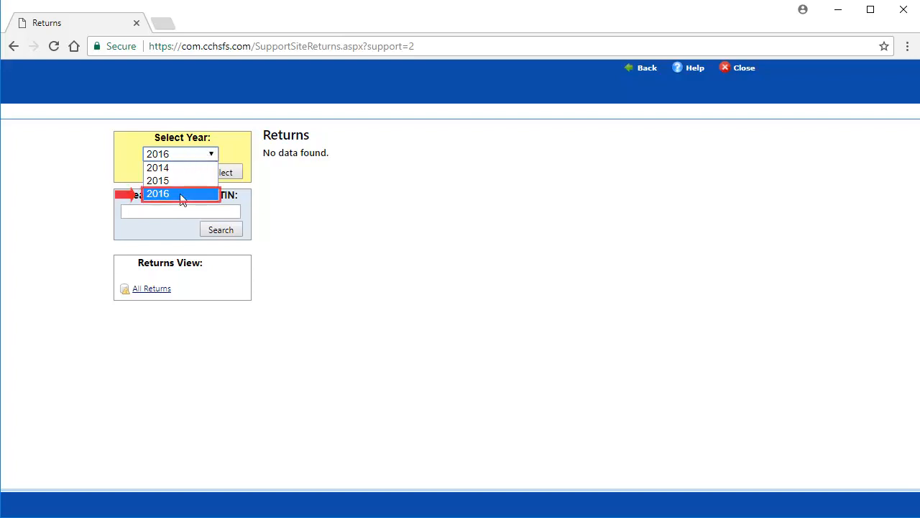
click(158, 192)
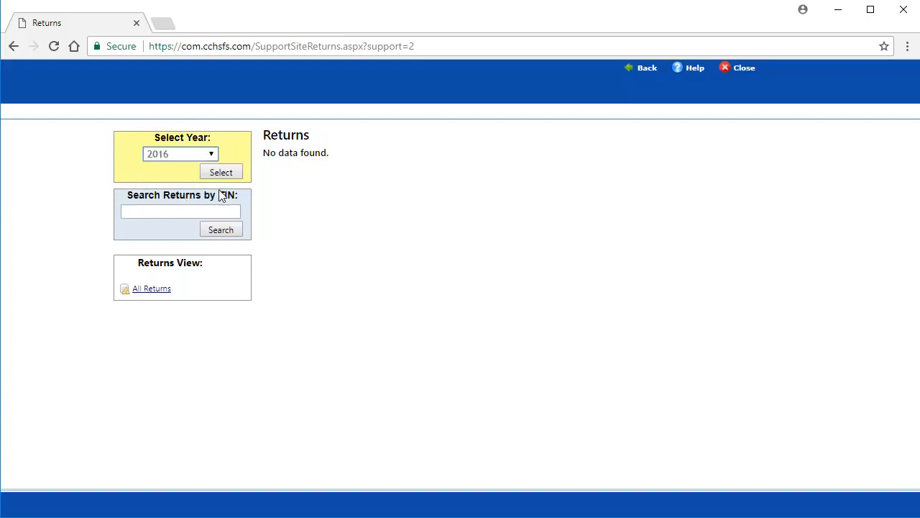
click(222, 173)
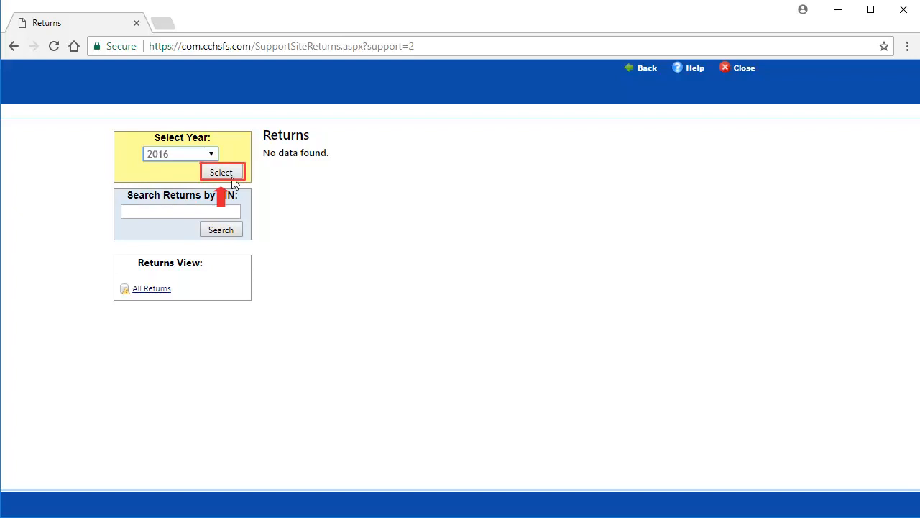
click(221, 172)
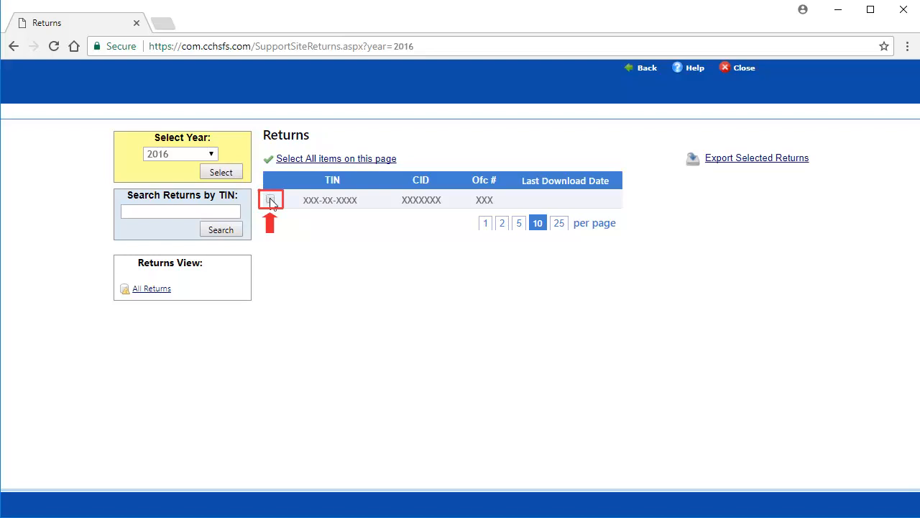
Step: Select the single 2016 return row and export it as a return file to the desktop
click(271, 199)
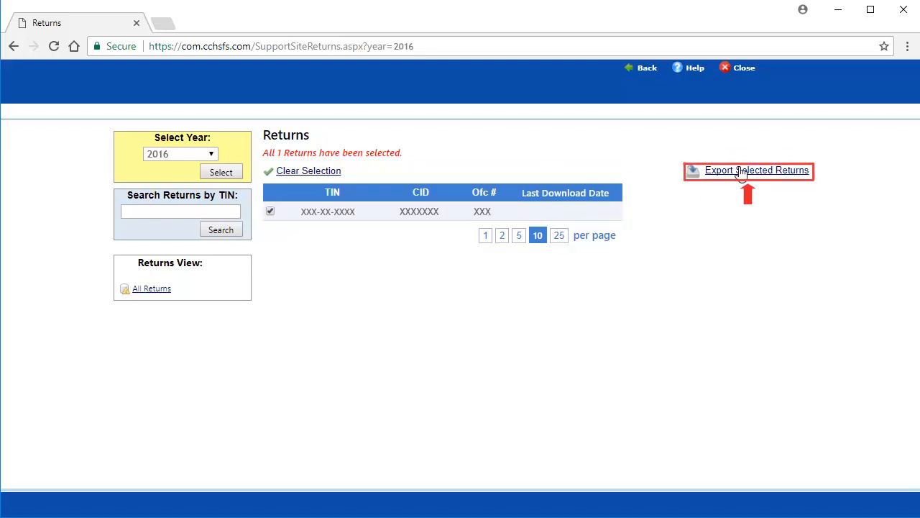
click(756, 170)
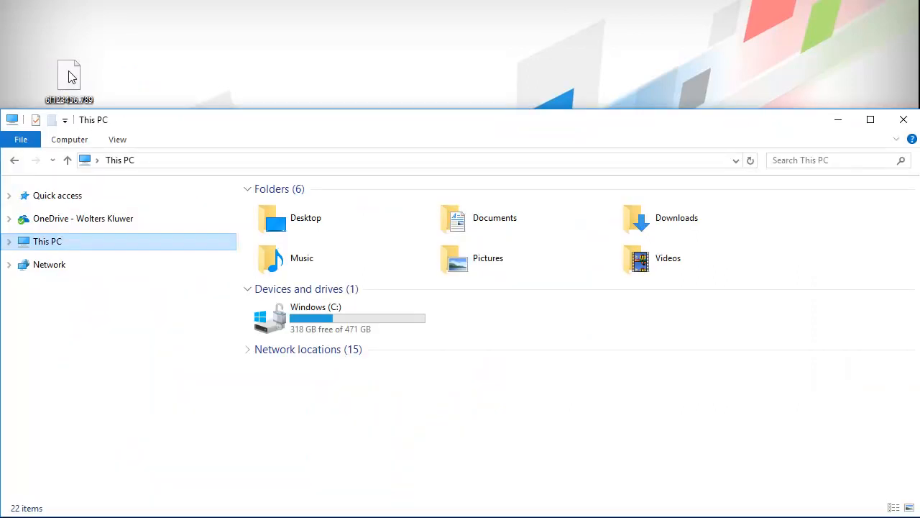
mouse_move(223, 104)
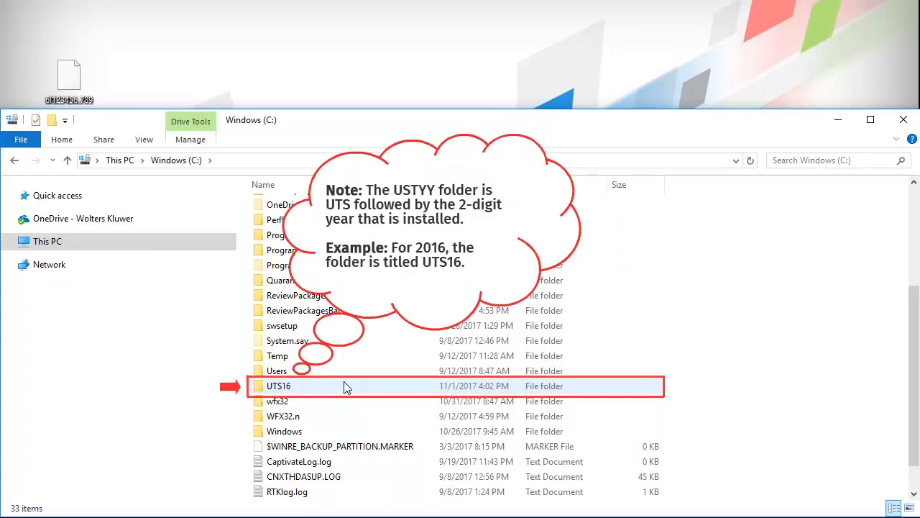
Step: Paste the exported return file 61123456.789 into C:\UTS16\Users\Guest
double_click(279, 385)
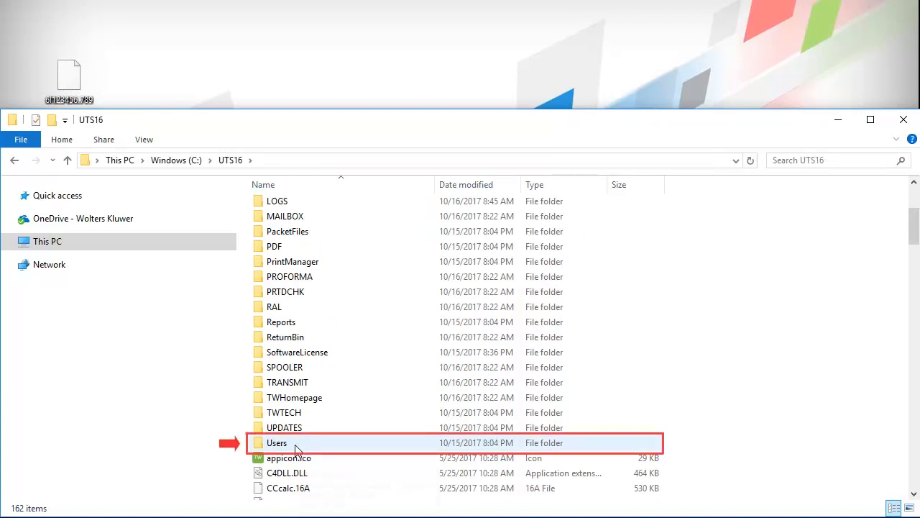
double_click(276, 443)
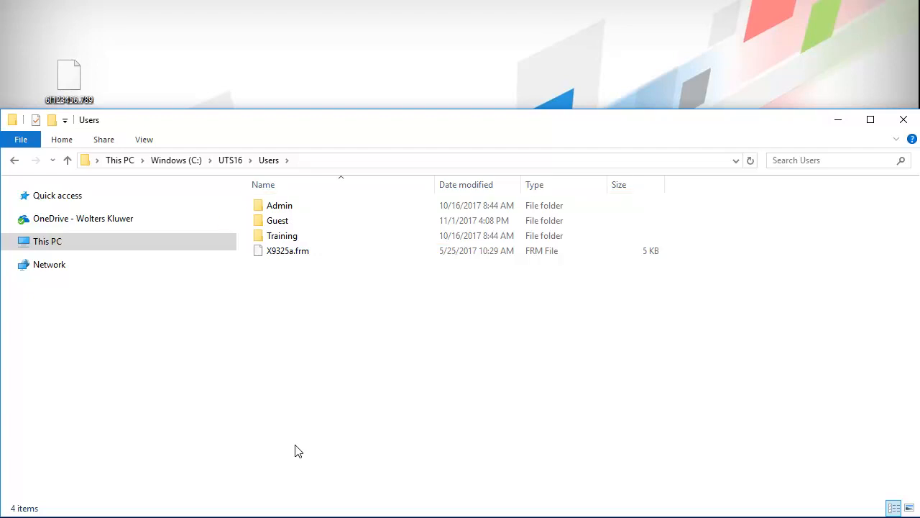
double_click(277, 220)
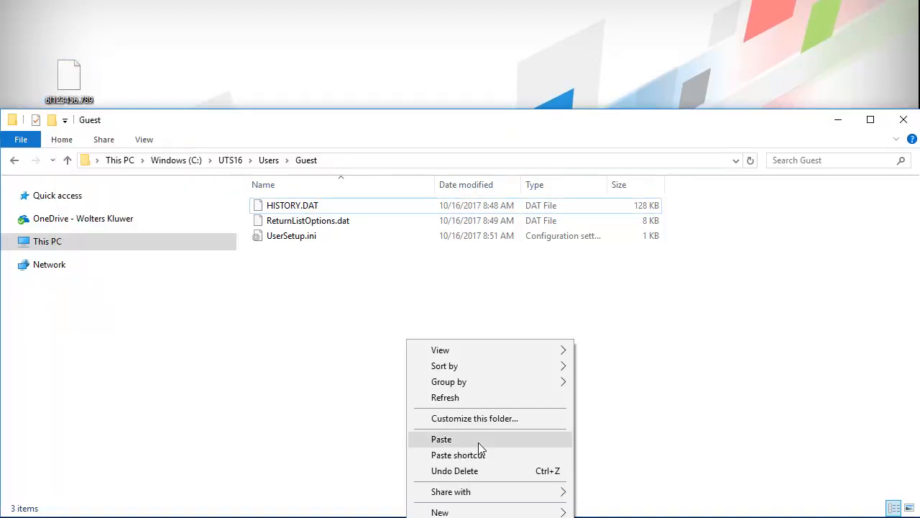
click(442, 439)
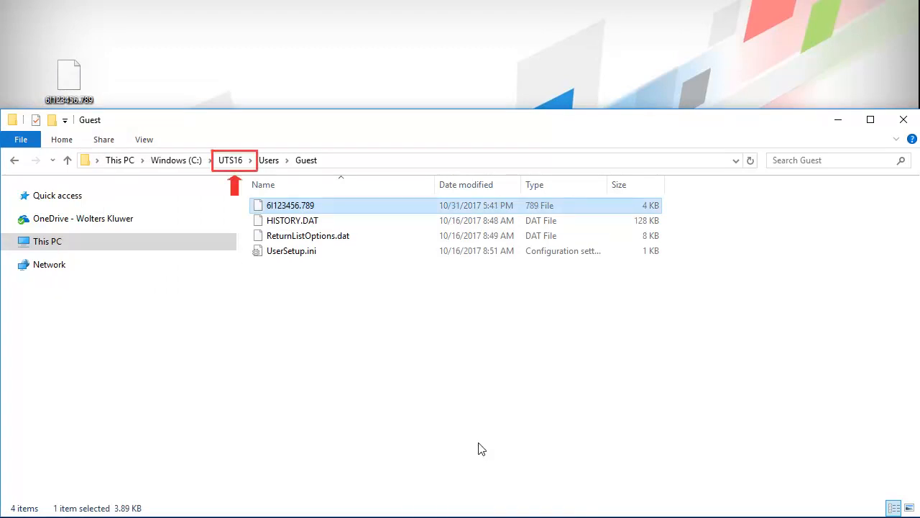
Step: Run dbrepair.exe from the UTS16 folder as administrator
click(230, 159)
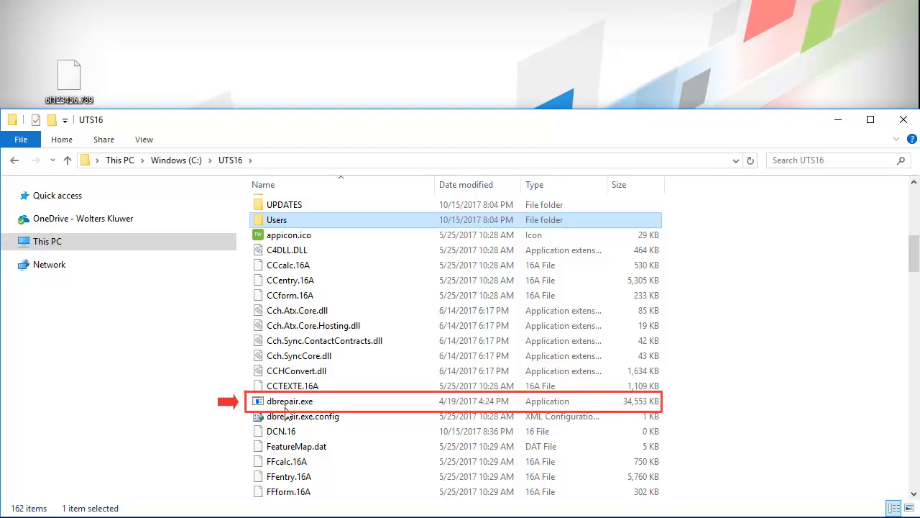
right_click(290, 399)
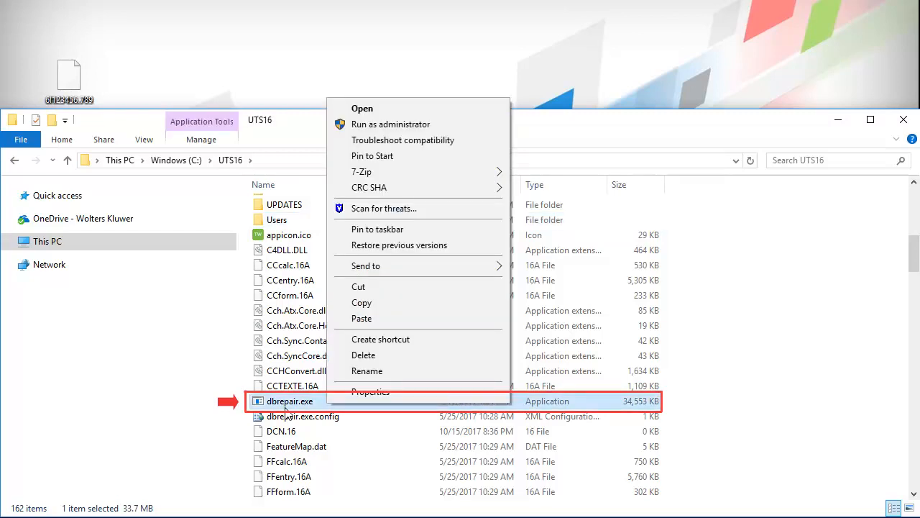
mouse_move(428, 124)
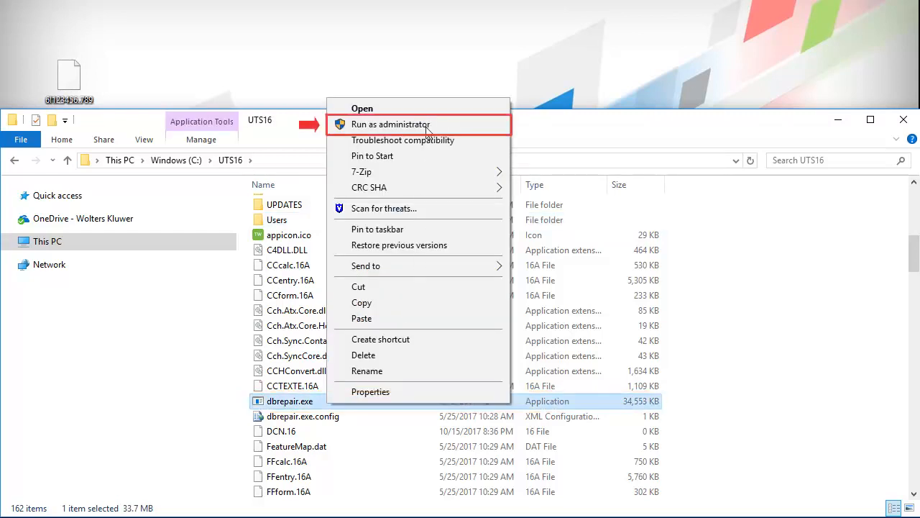
click(391, 124)
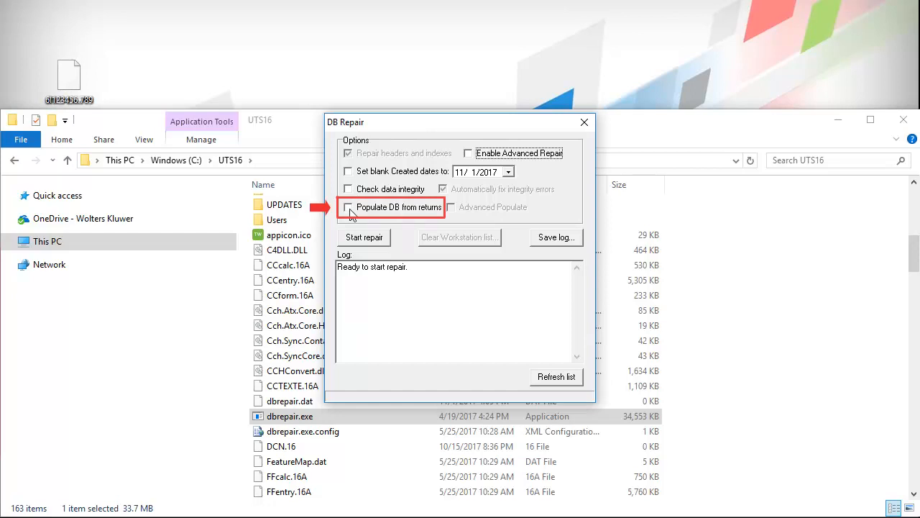
Step: Run the repair with 'Populate DB from returns' enabled, adding the copied return as one record
click(348, 207)
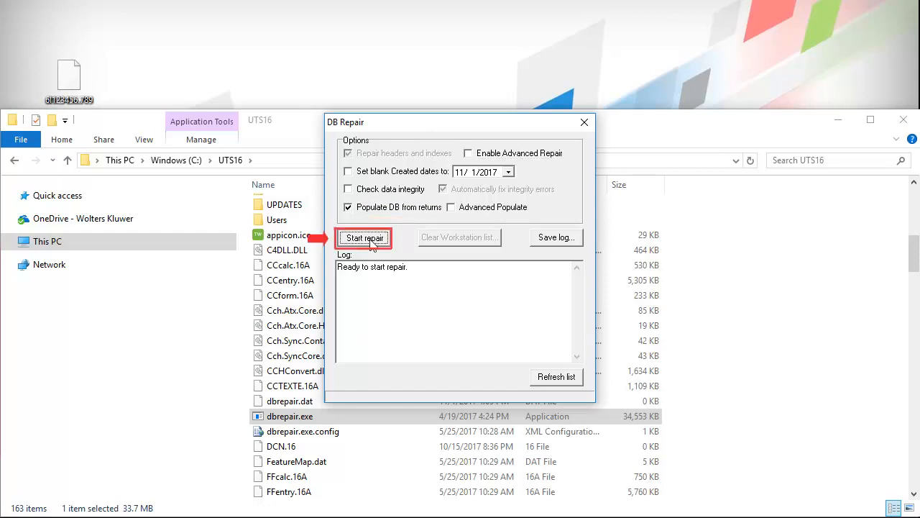
click(362, 237)
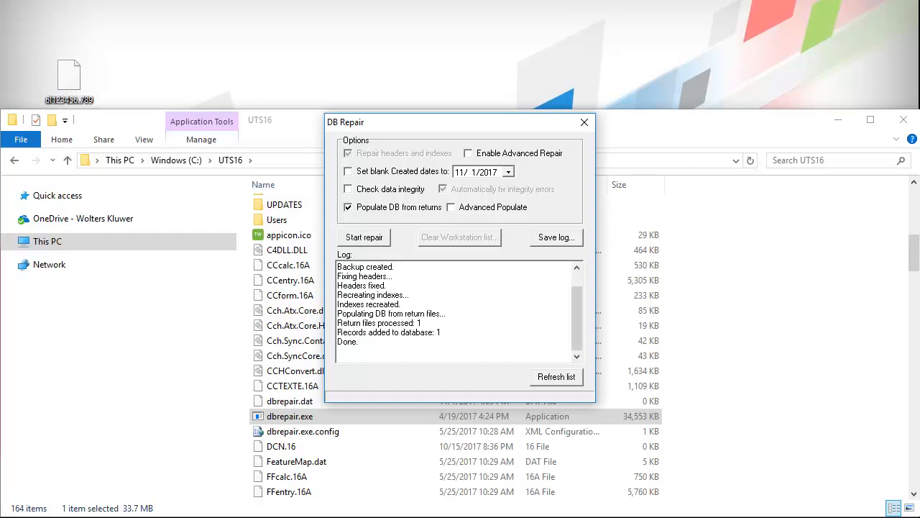